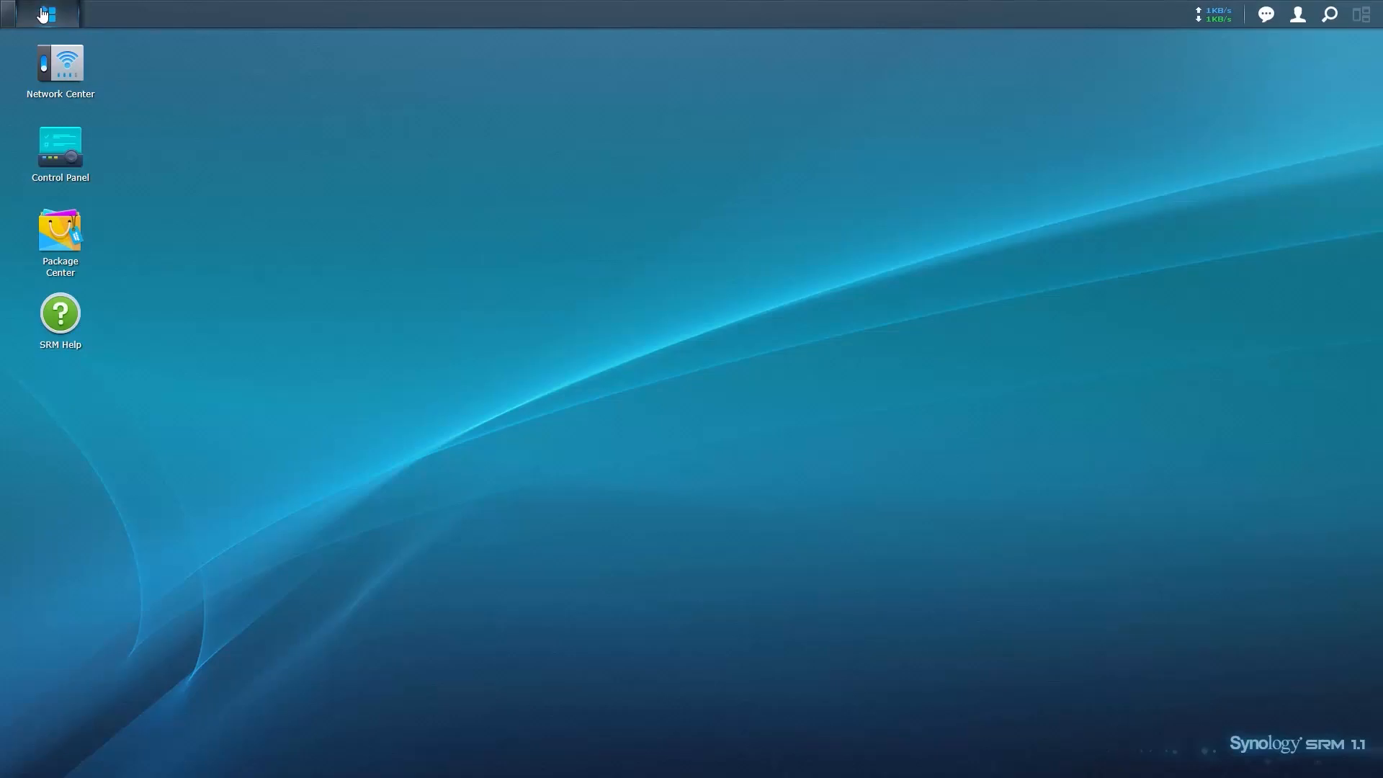
mouse_move(503, 295)
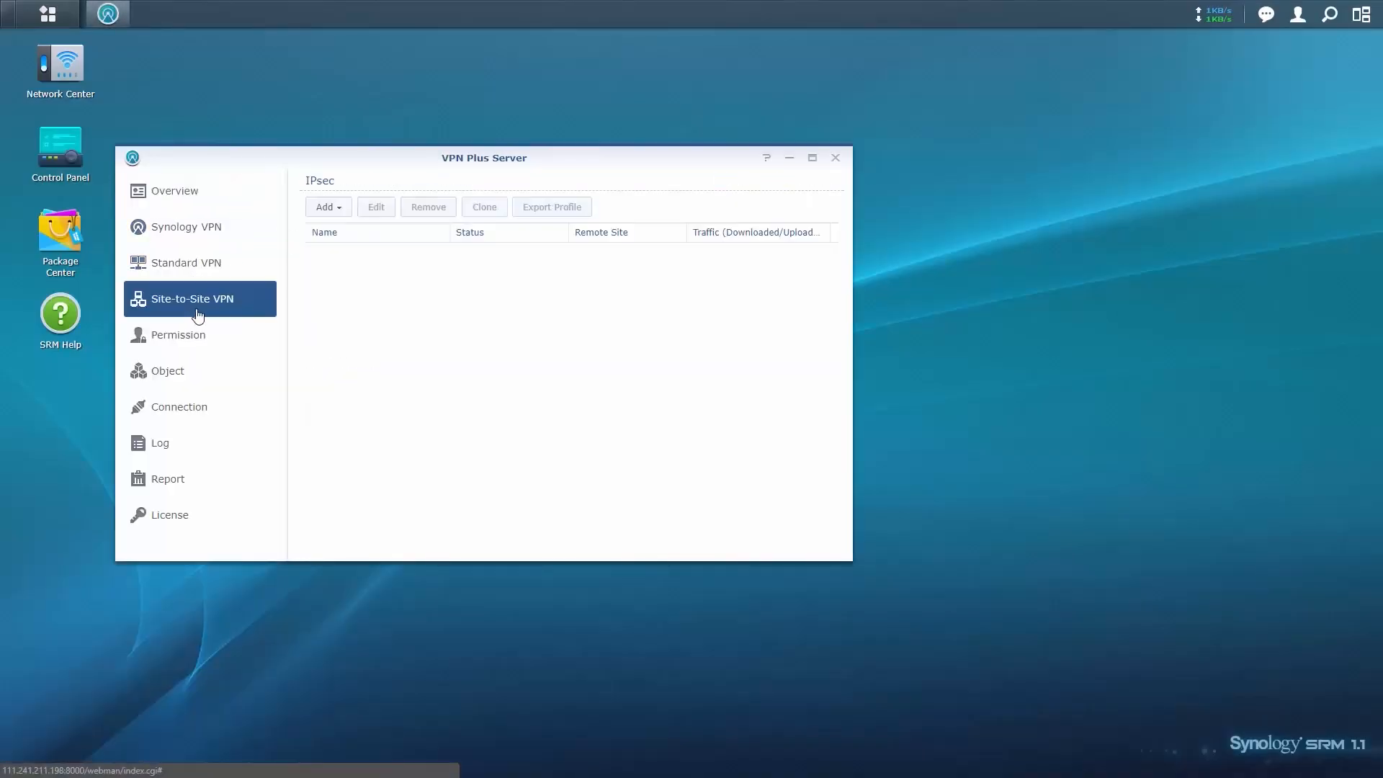
Show the add-connection options on the Site-to-Site VPN IPsec list
left_click(328, 207)
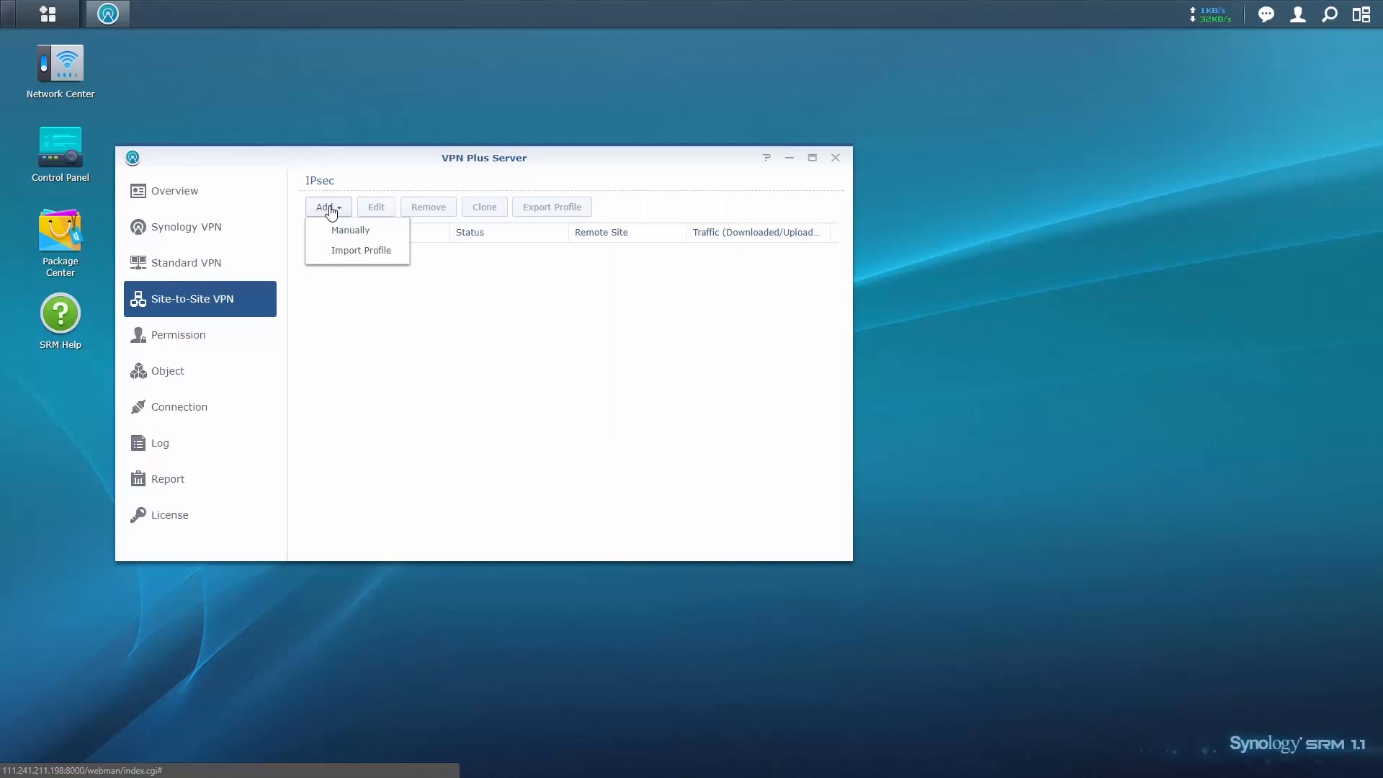
Create manual profile 'Synology Test' with pre-shared key, default local subnet, remote IP 111.241.209.81
left_click(348, 229)
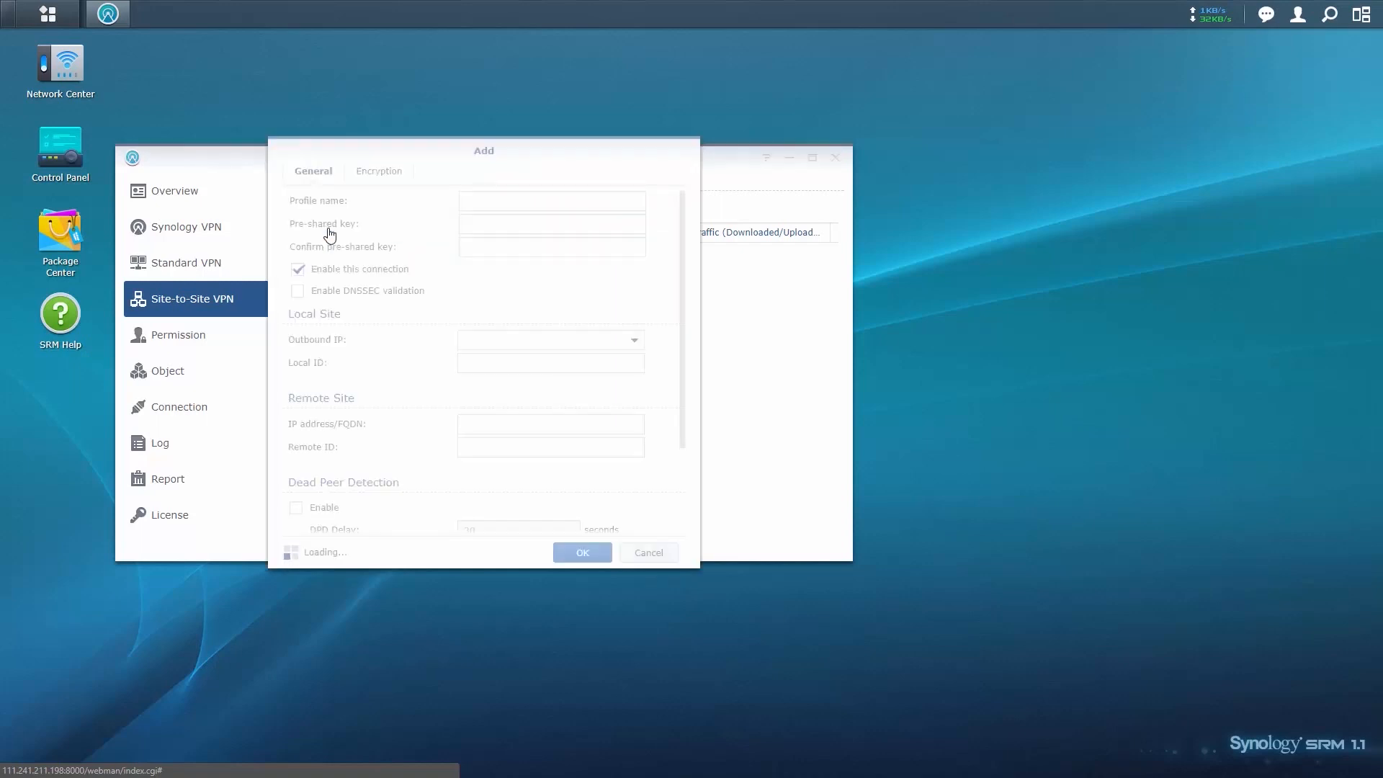
type("Synology Test")
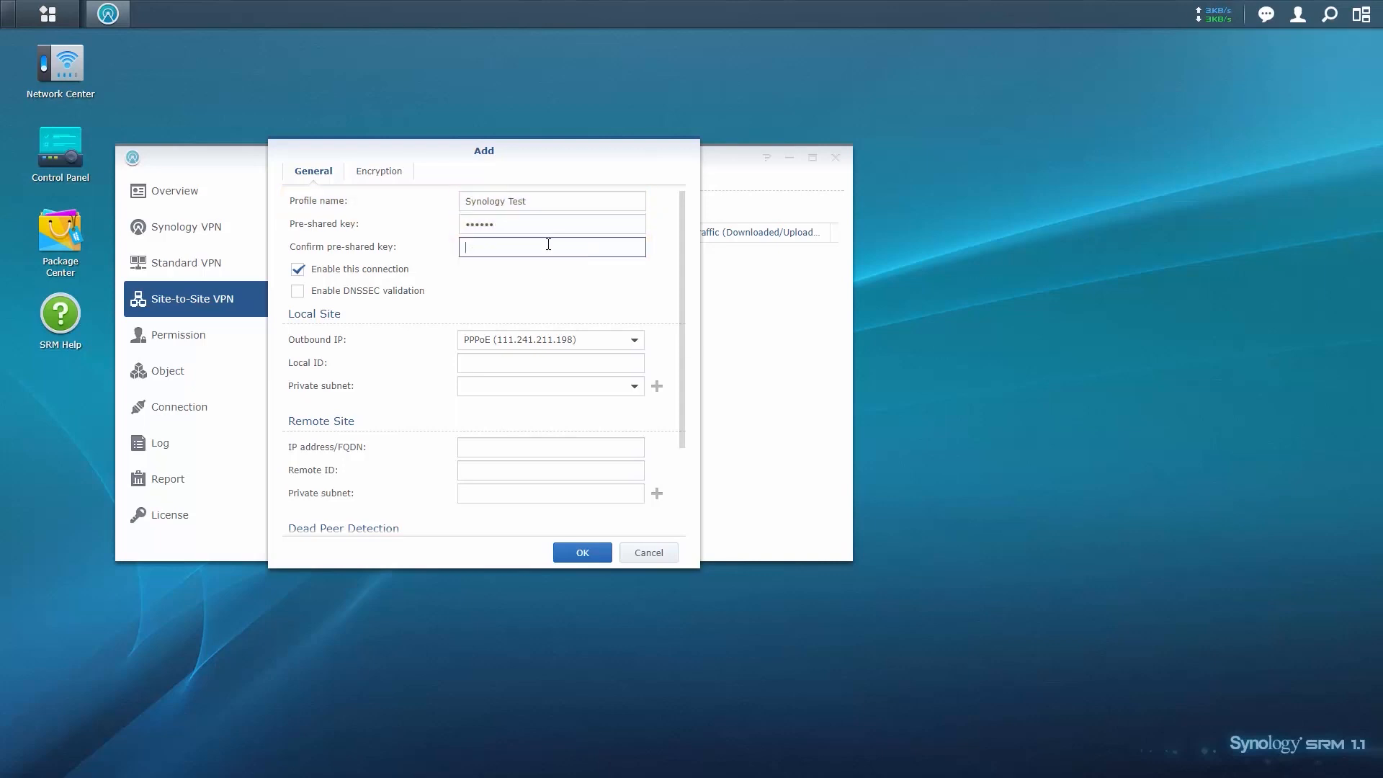
type("••••••")
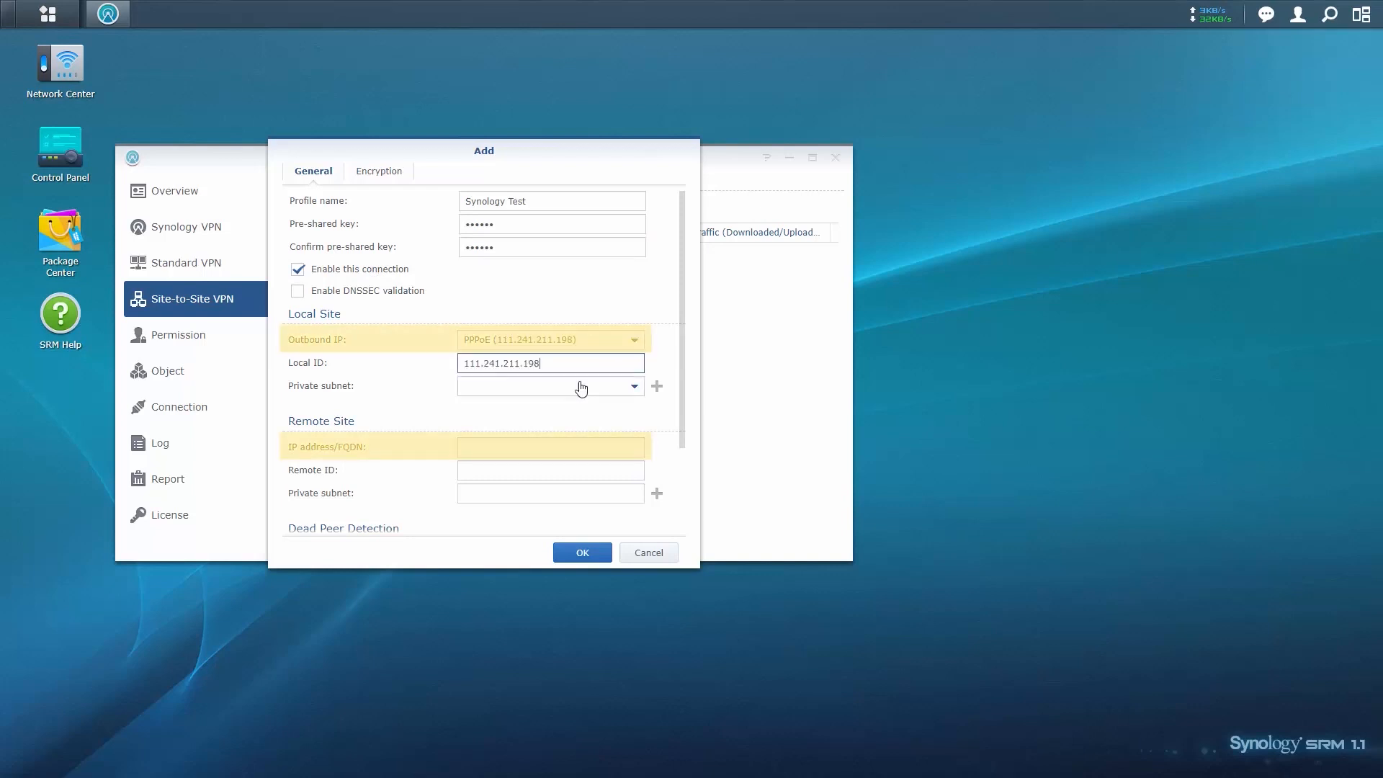
left_click(550, 386)
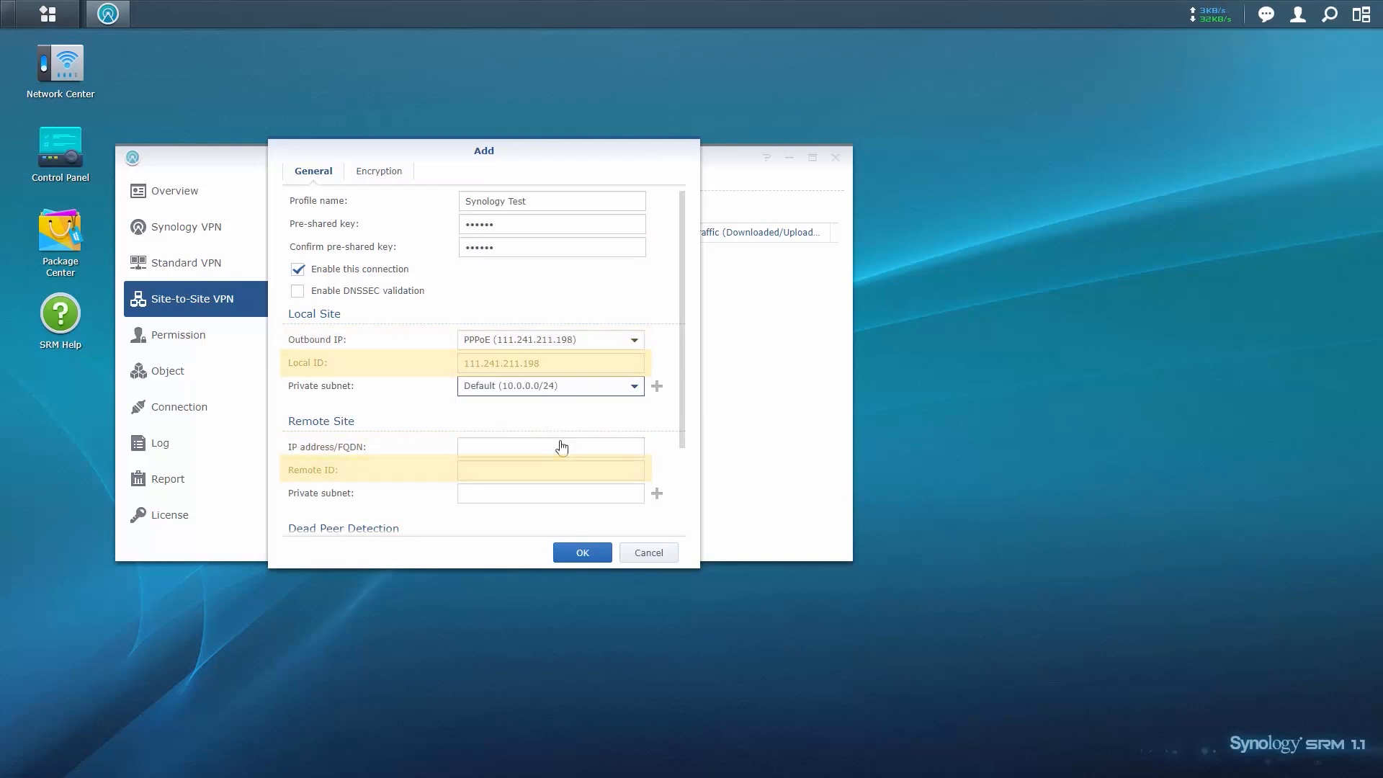
type("111.241.209.81")
left_click(551, 493)
type("10.0.4.0/24")
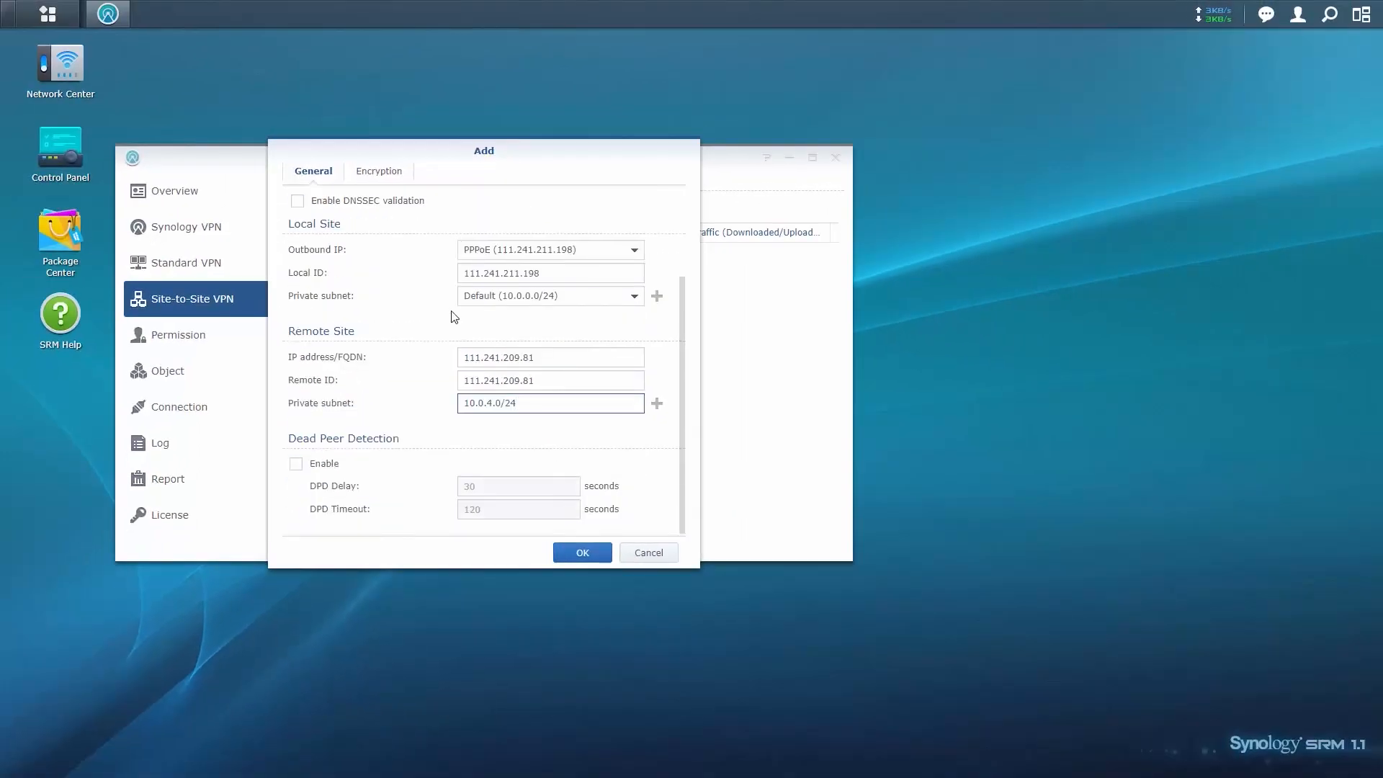
Review the Encryption settings, then save the Synology Test profile with OK
left_click(377, 170)
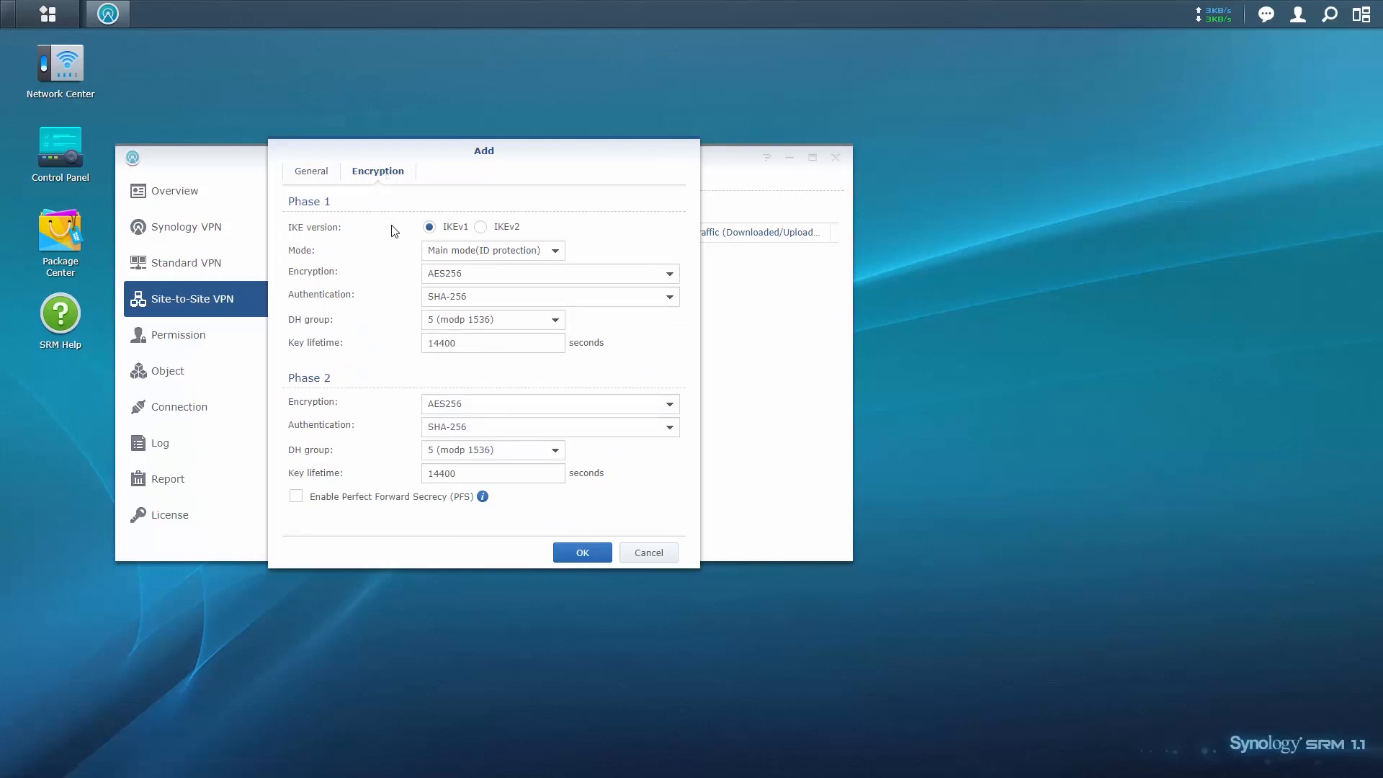
left_click(311, 171)
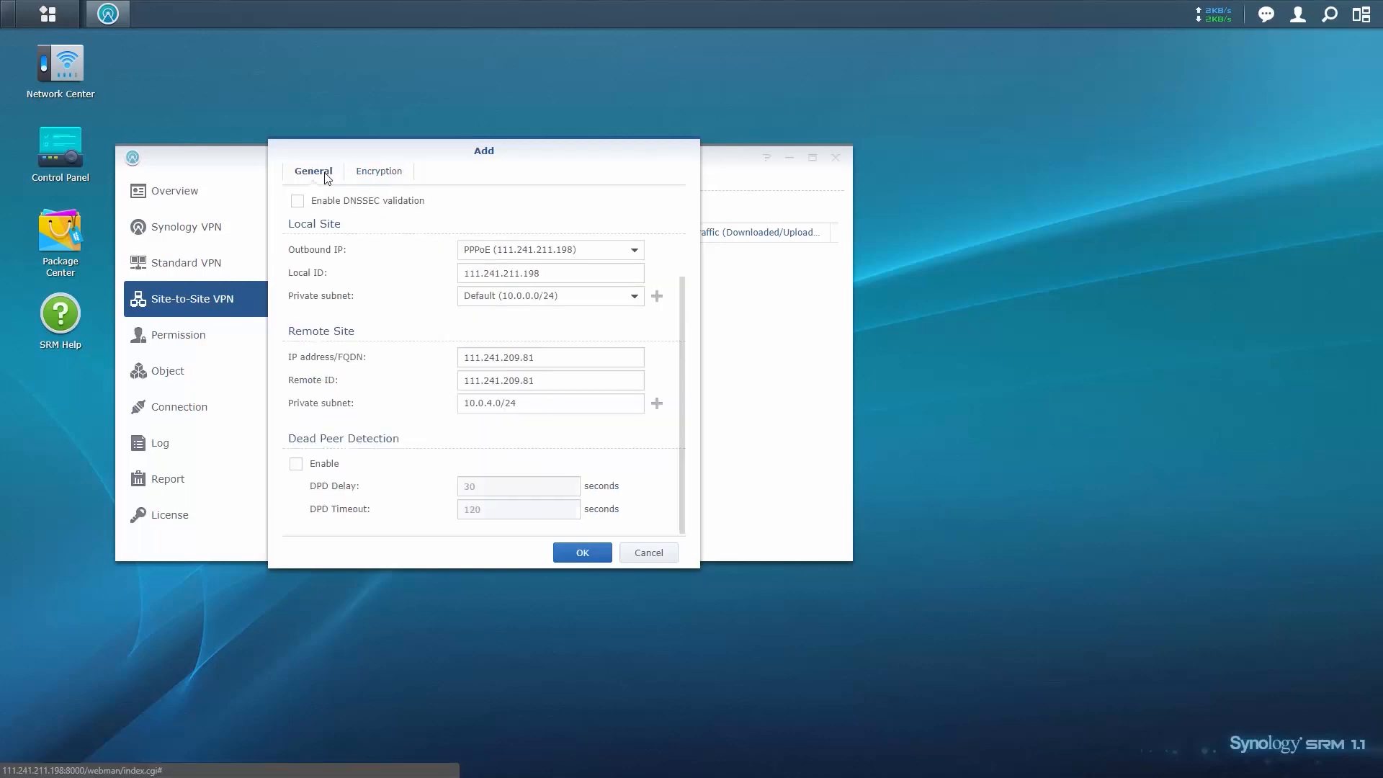
left_click(581, 552)
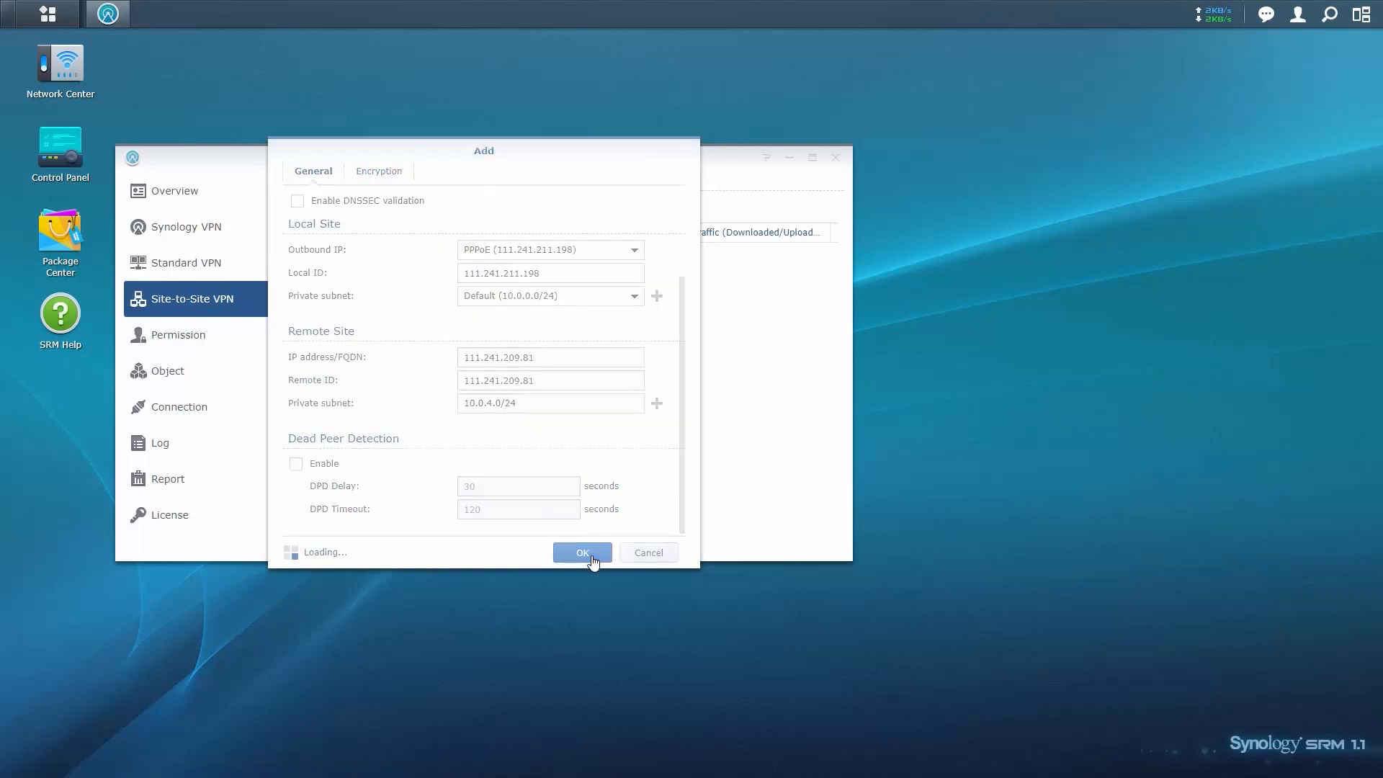
left_click(582, 553)
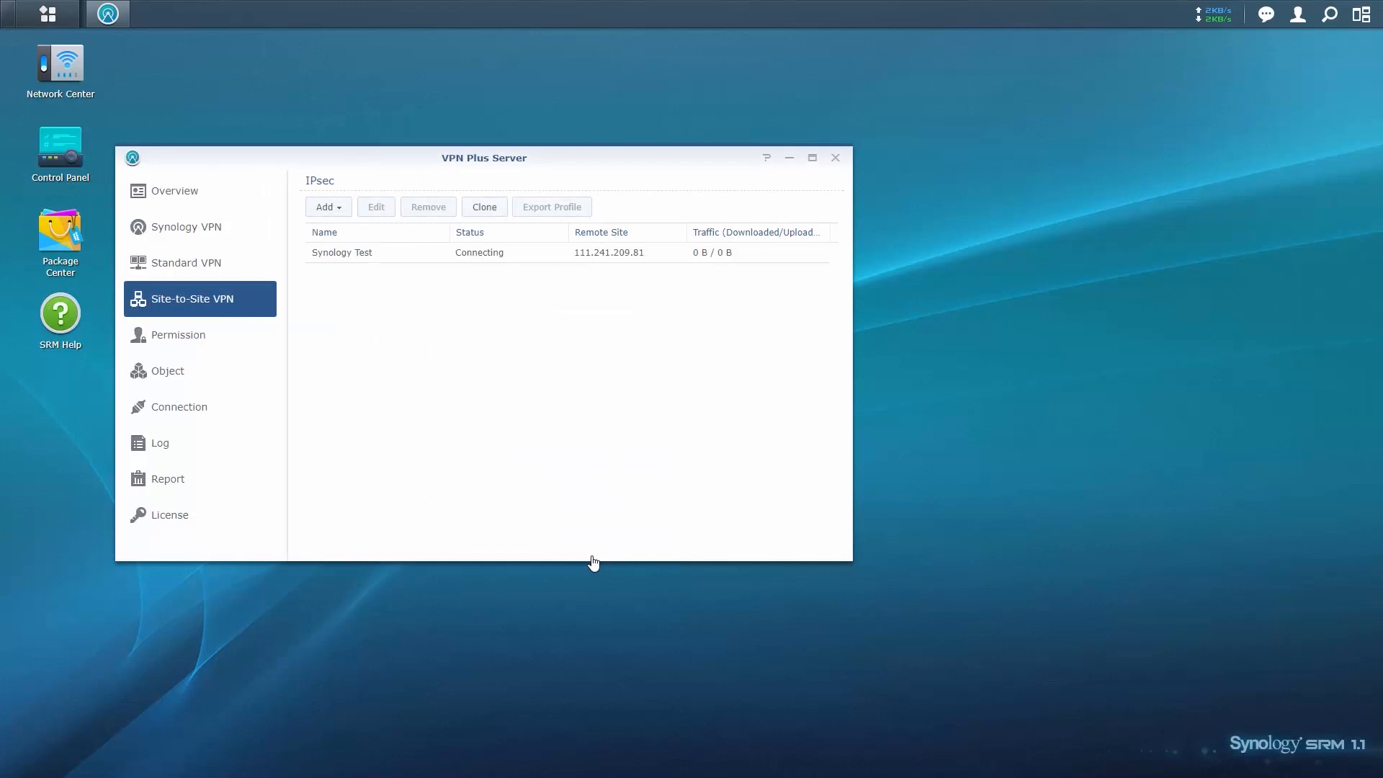
mouse_move(543, 459)
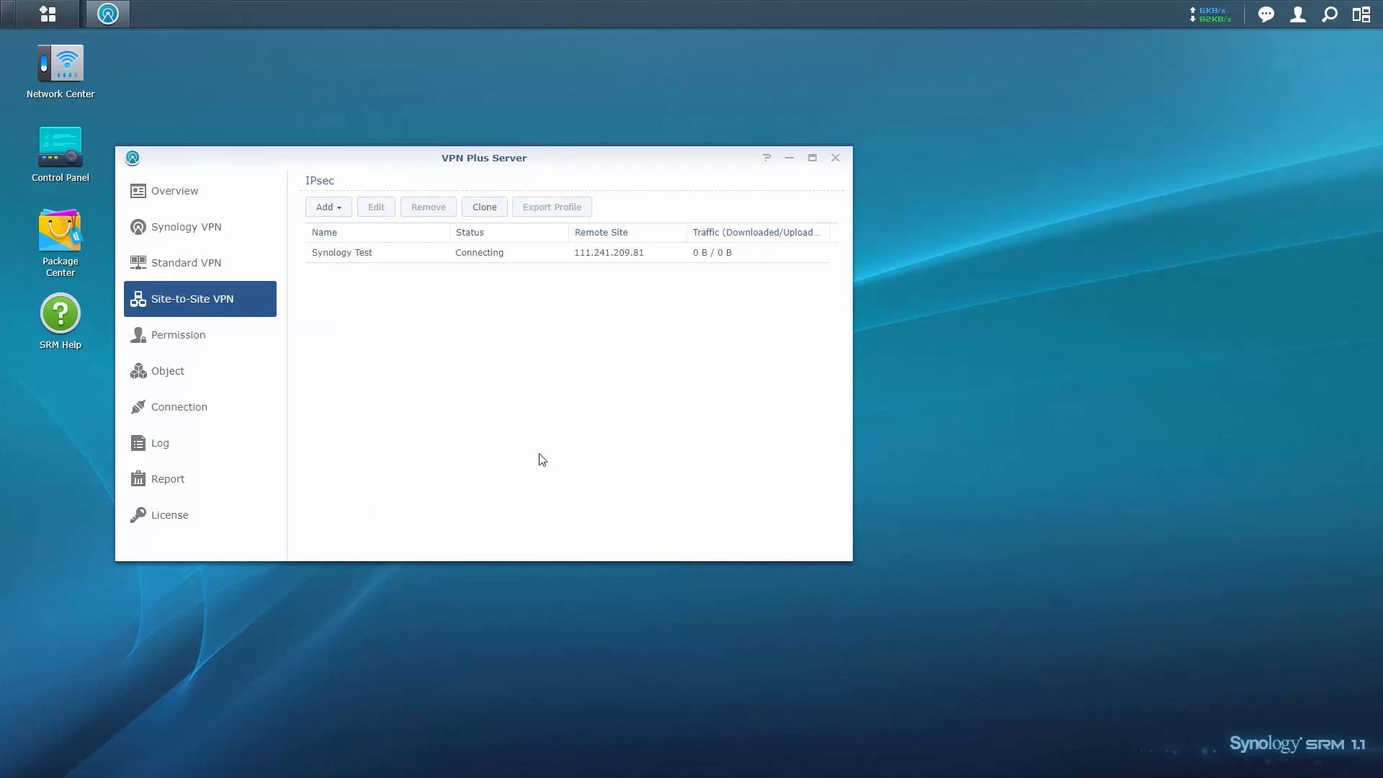
Select the Synology Test row and close the VPN Plus Server window
left_click(381, 252)
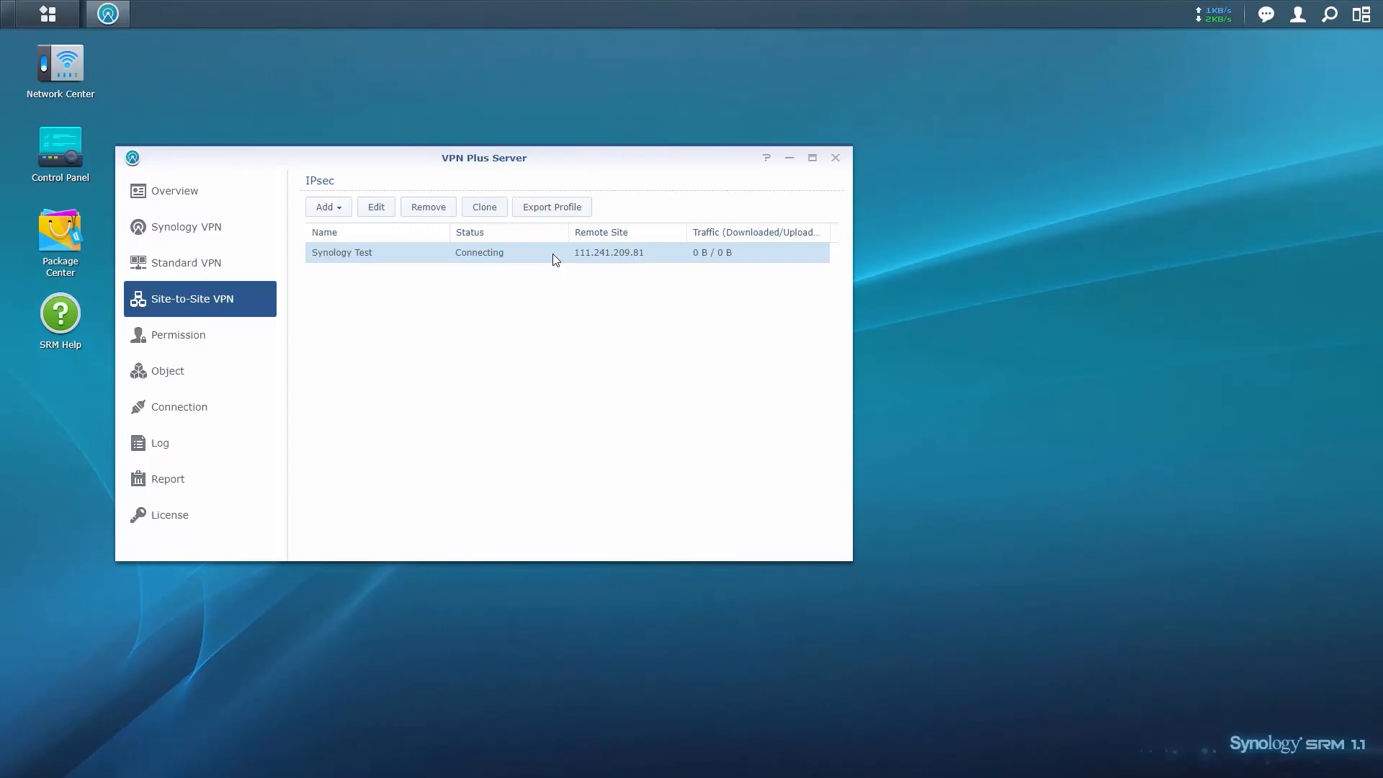
left_click(835, 157)
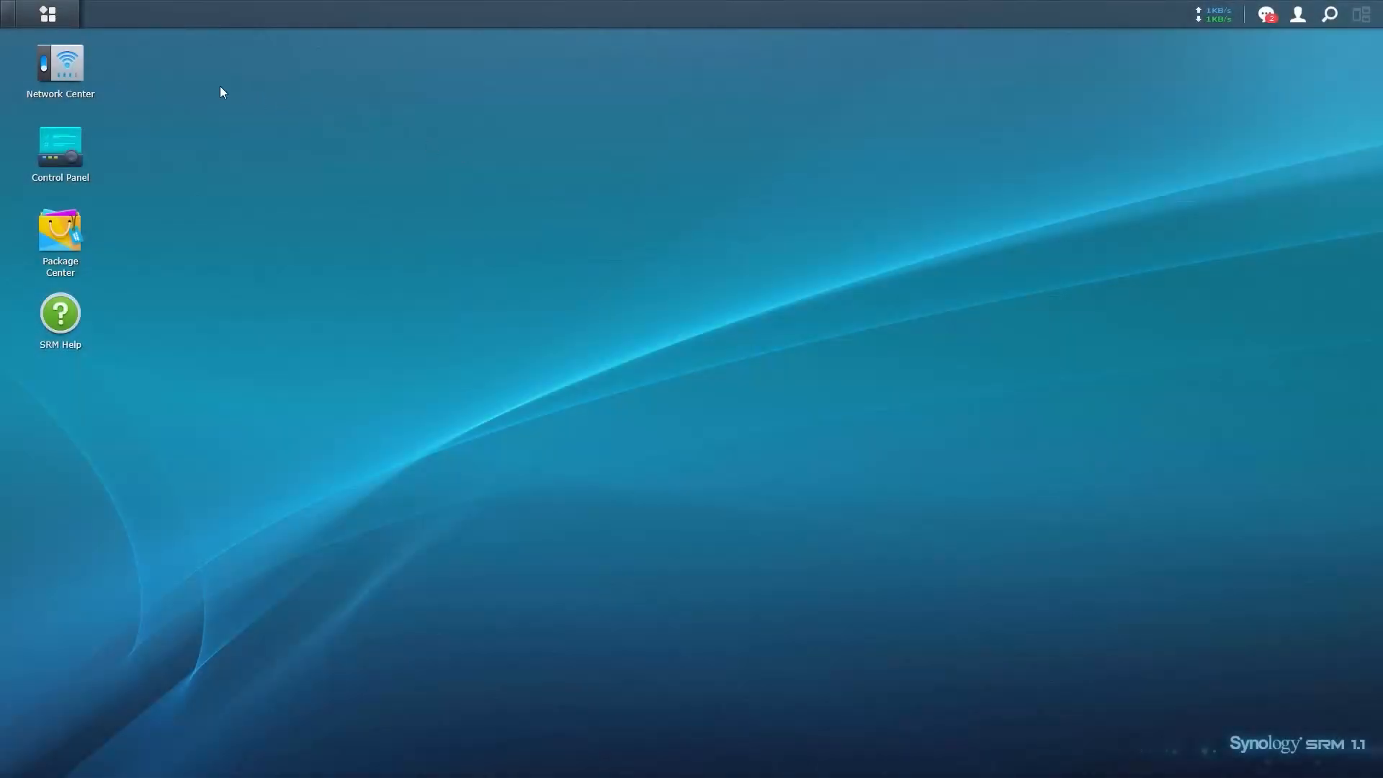
mouse_move(83, 69)
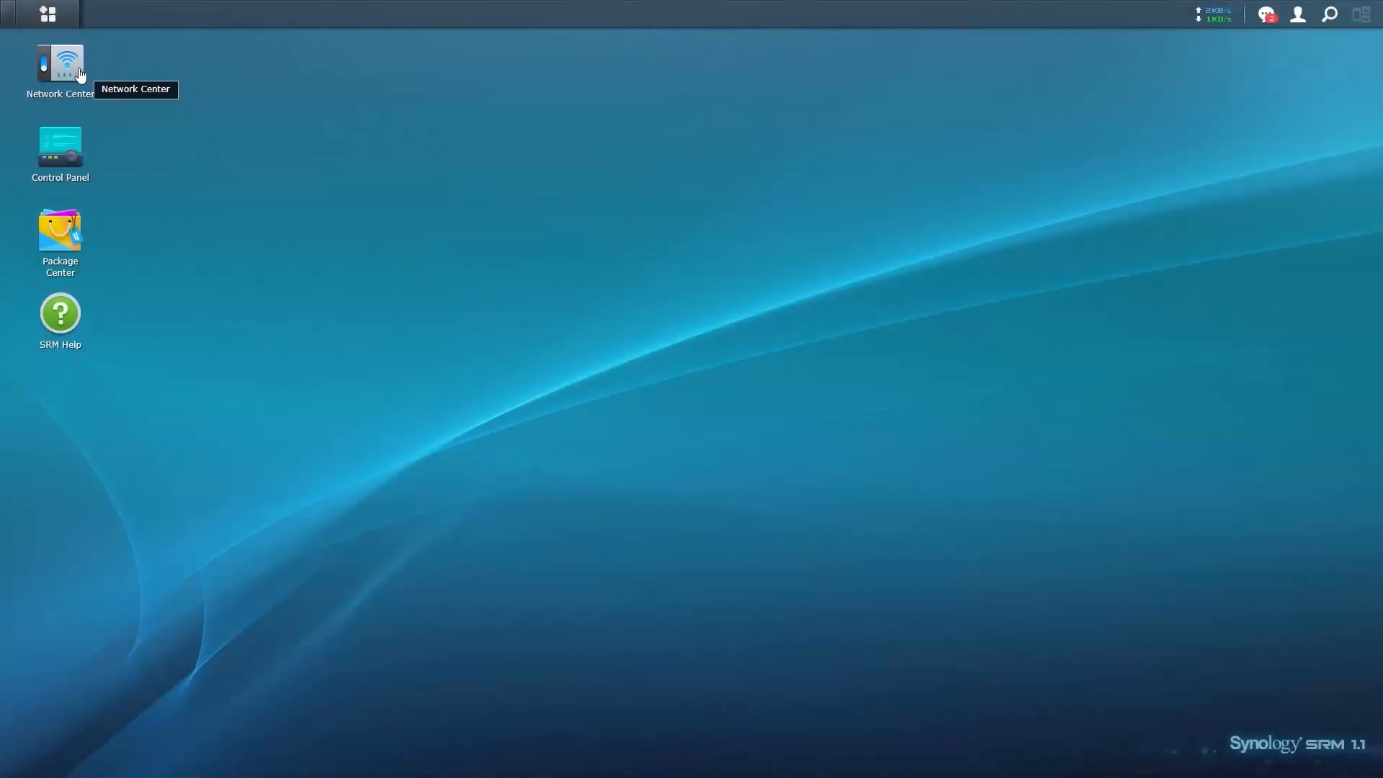
mouse_move(47, 11)
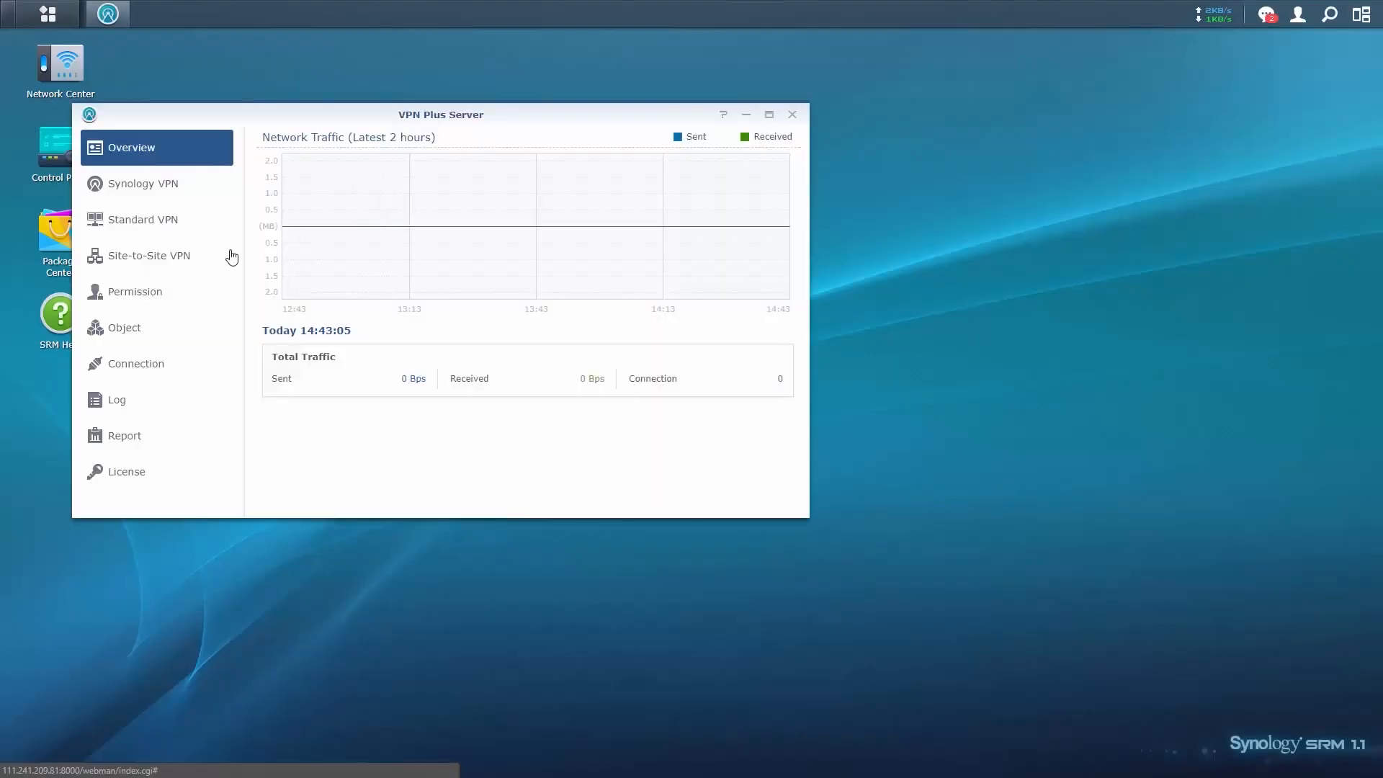
Show the empty Site-to-Site VPN list and its add-profile options
left_click(149, 256)
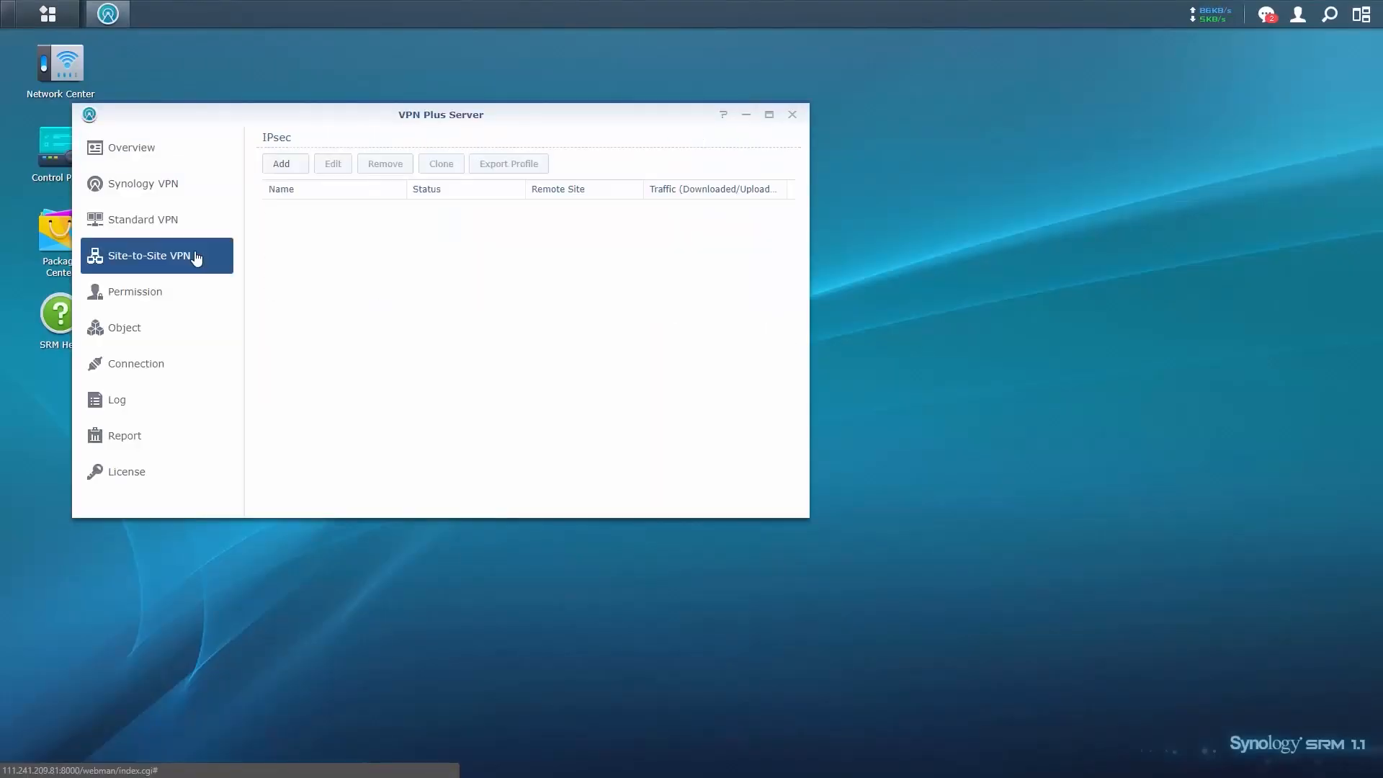
left_click(284, 164)
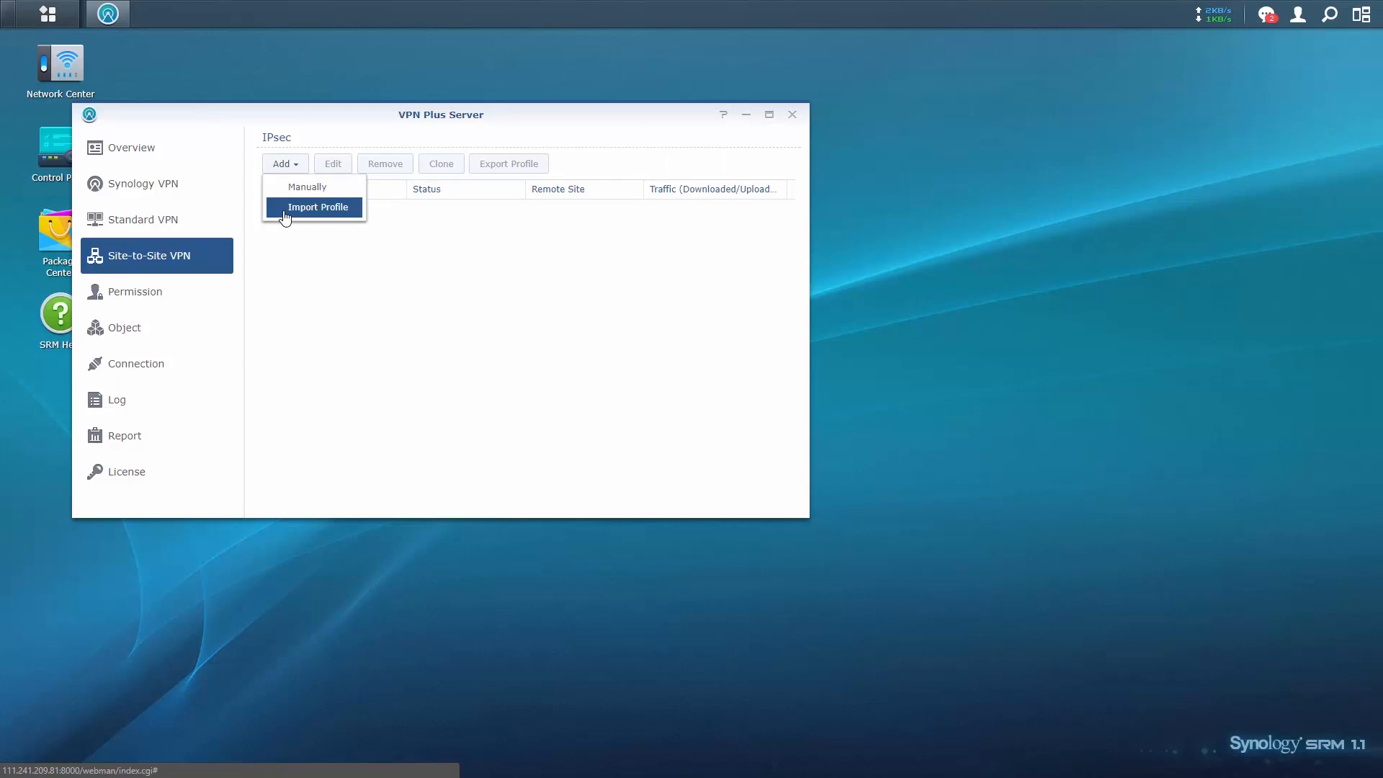
left_click(315, 207)
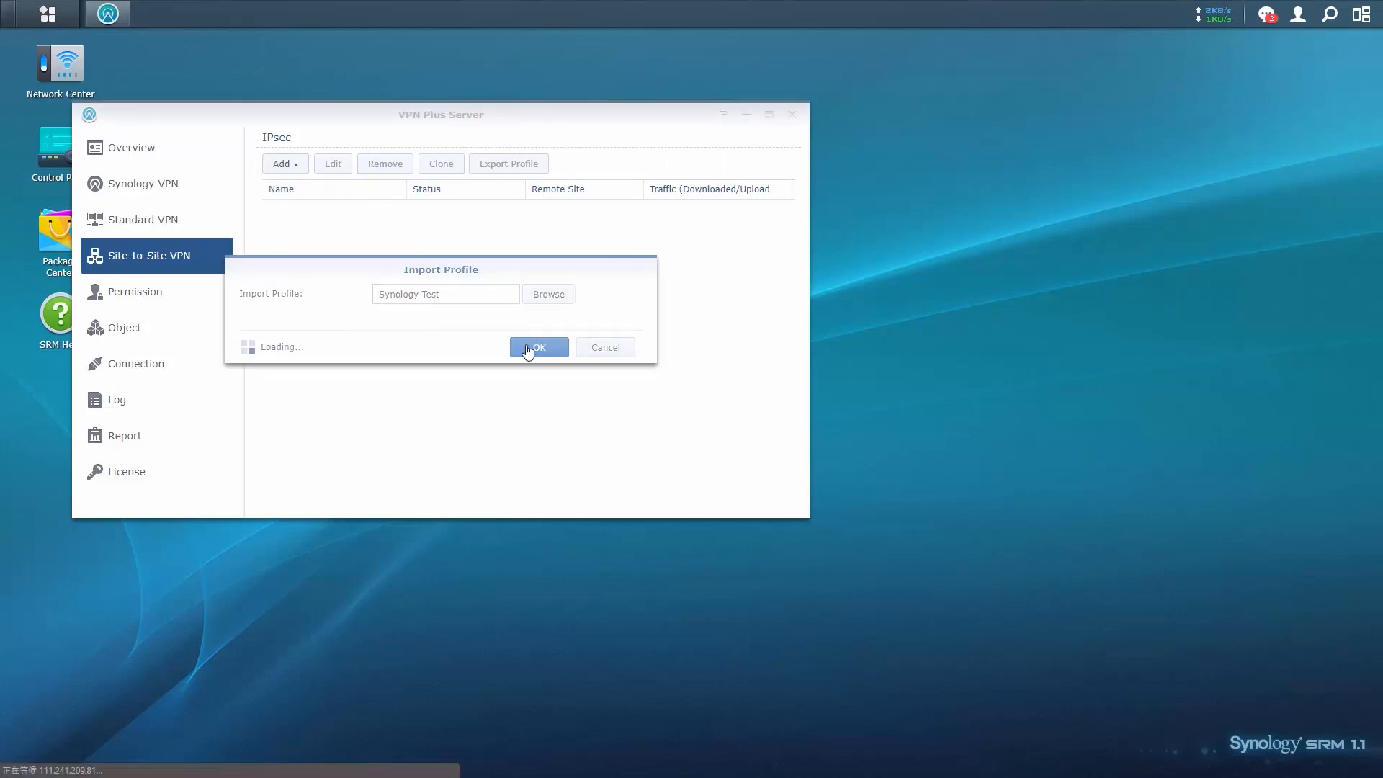
left_click(539, 347)
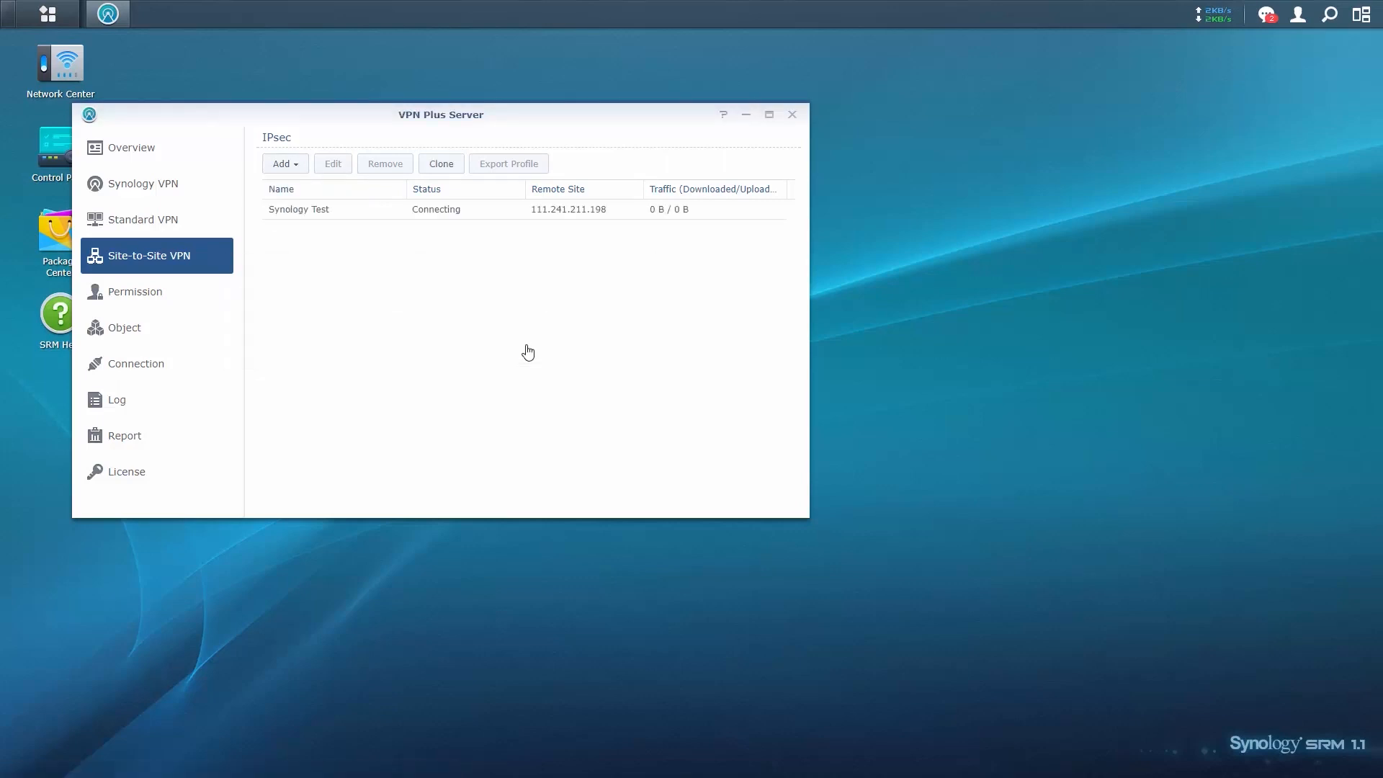